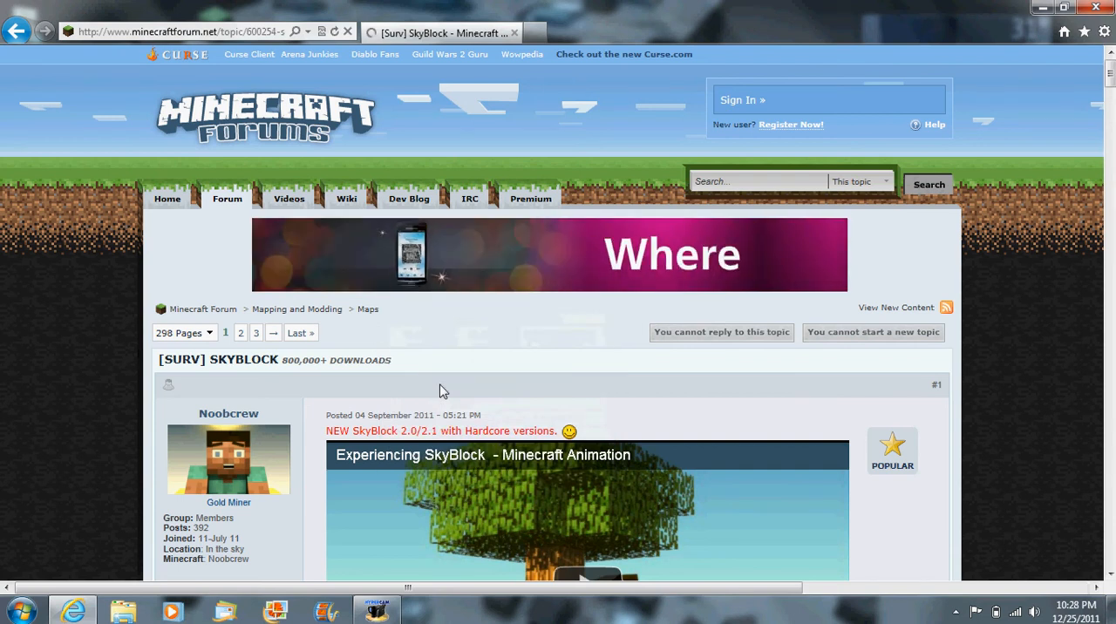
Scroll the SkyBlock forum post down past the video to the 'Download SkyBlock 2.1' link
scroll("down", 3)
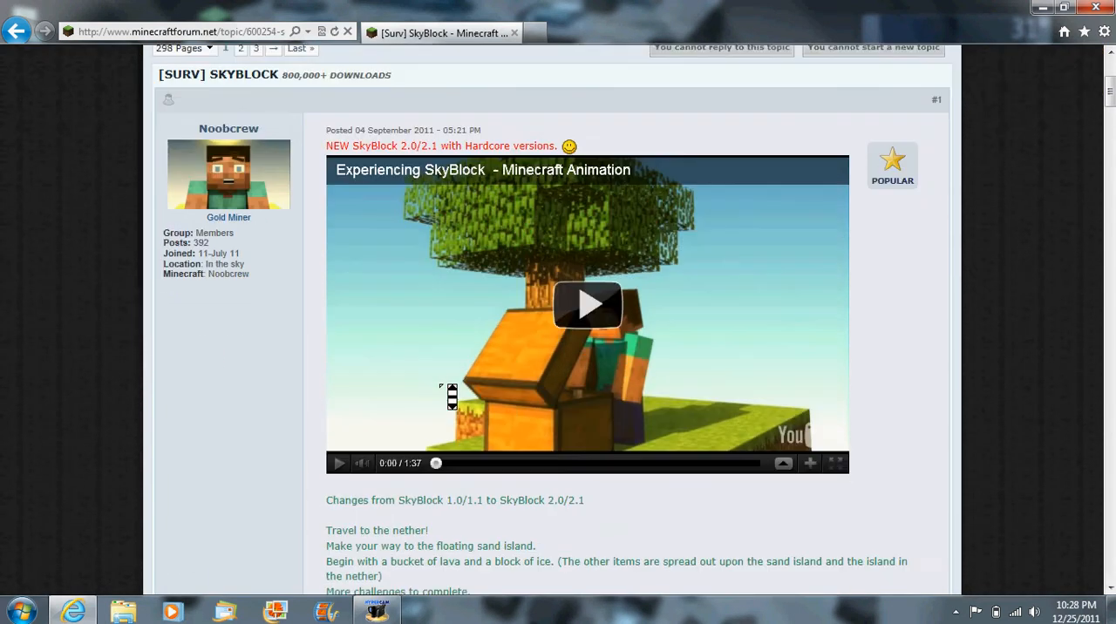
scroll("down", 3)
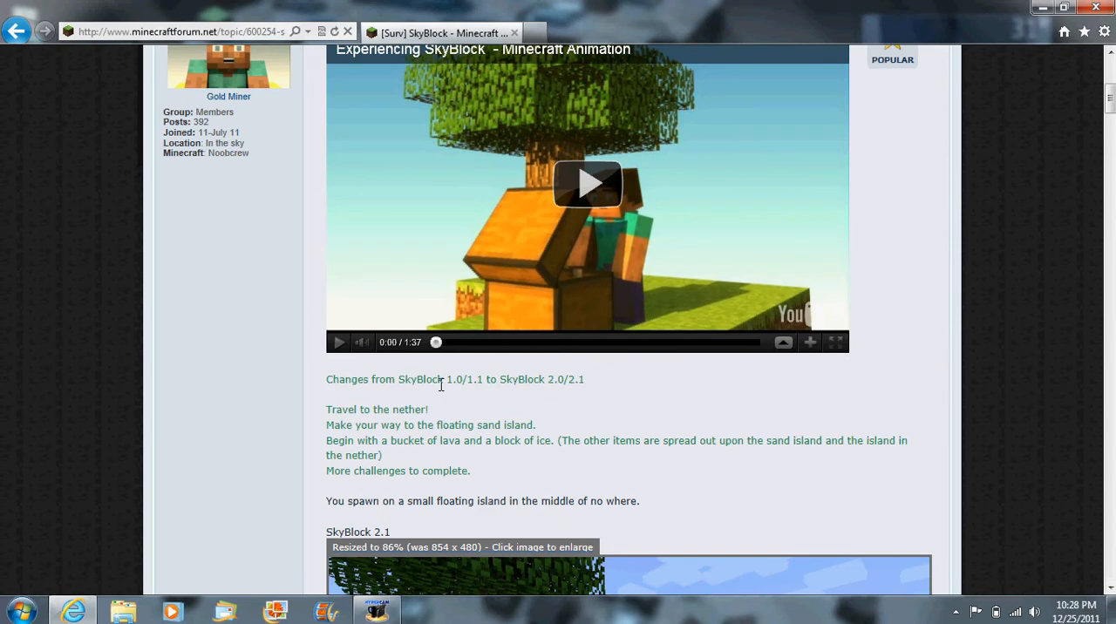
mouse_move(178, 356)
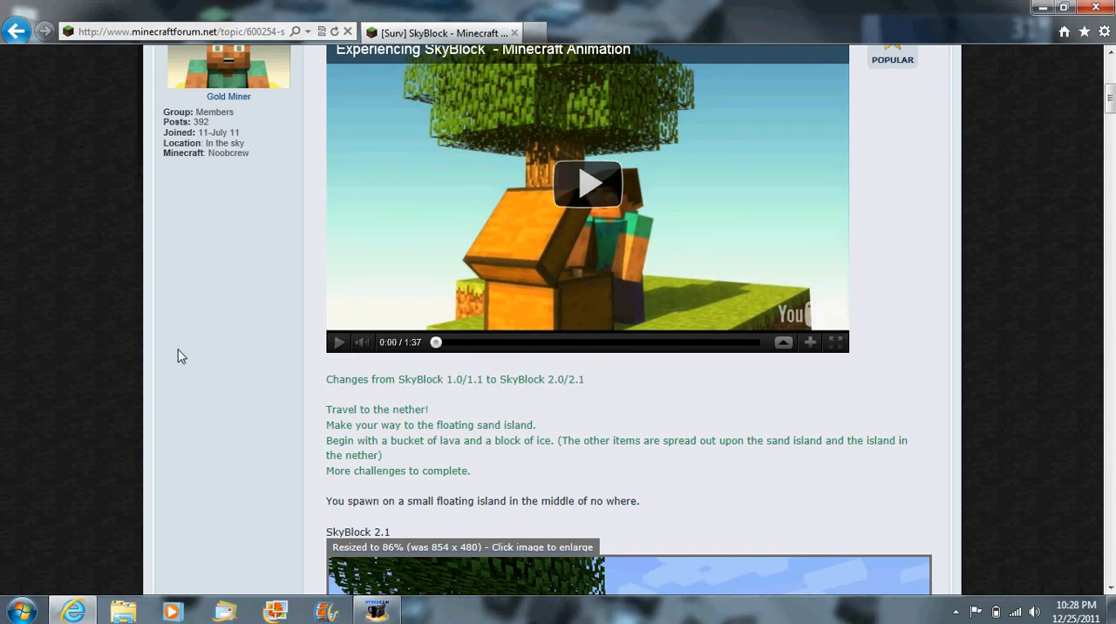
scroll("down", 3)
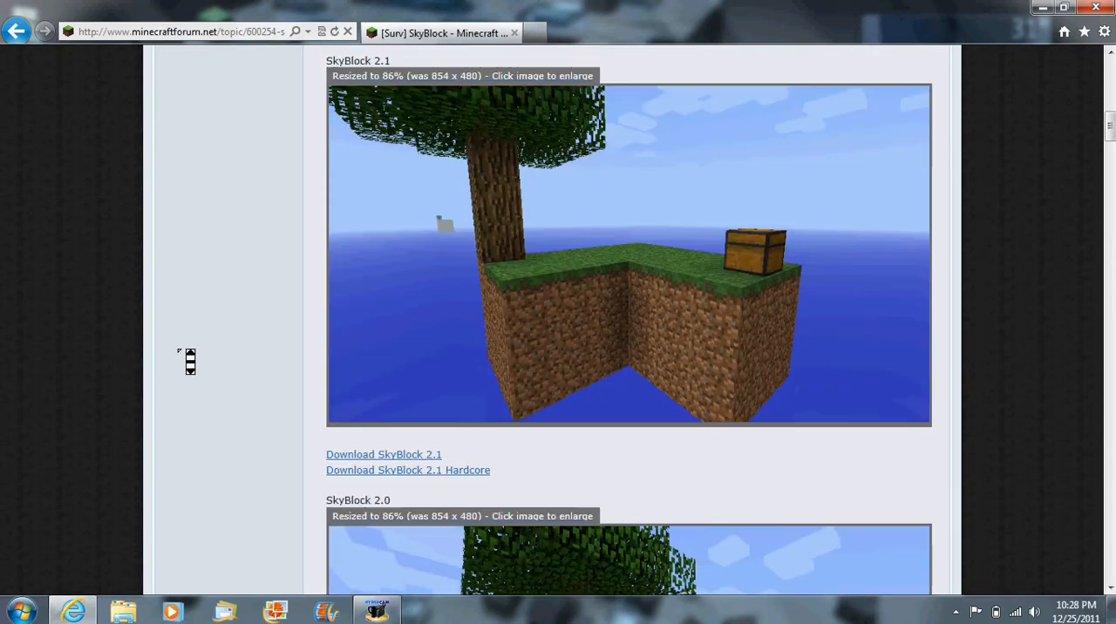
scroll("down", 3)
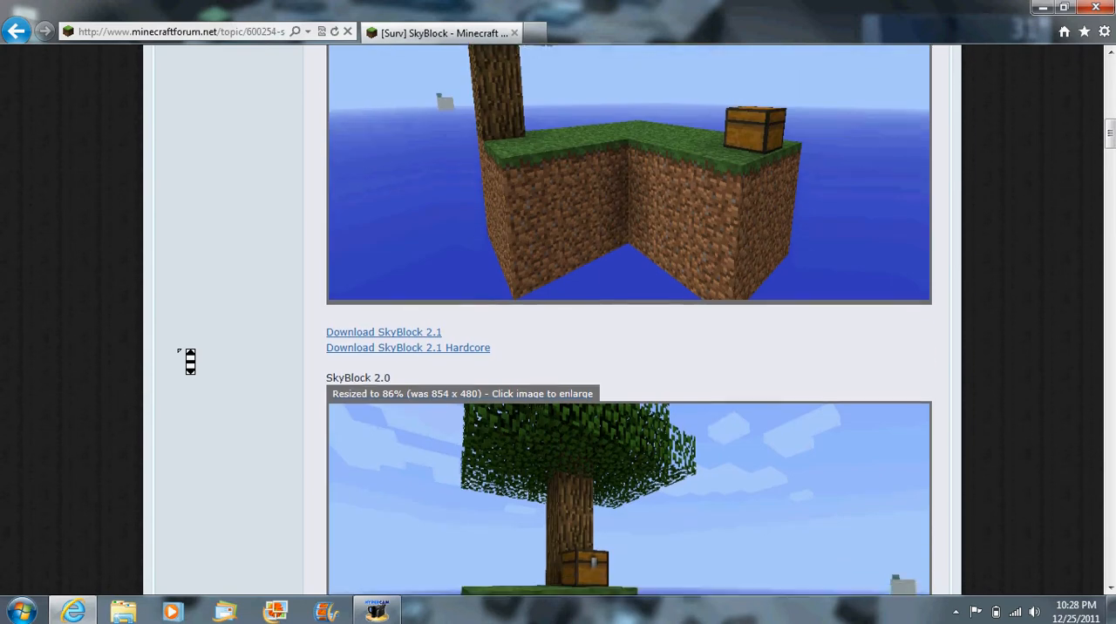
scroll("down", 3)
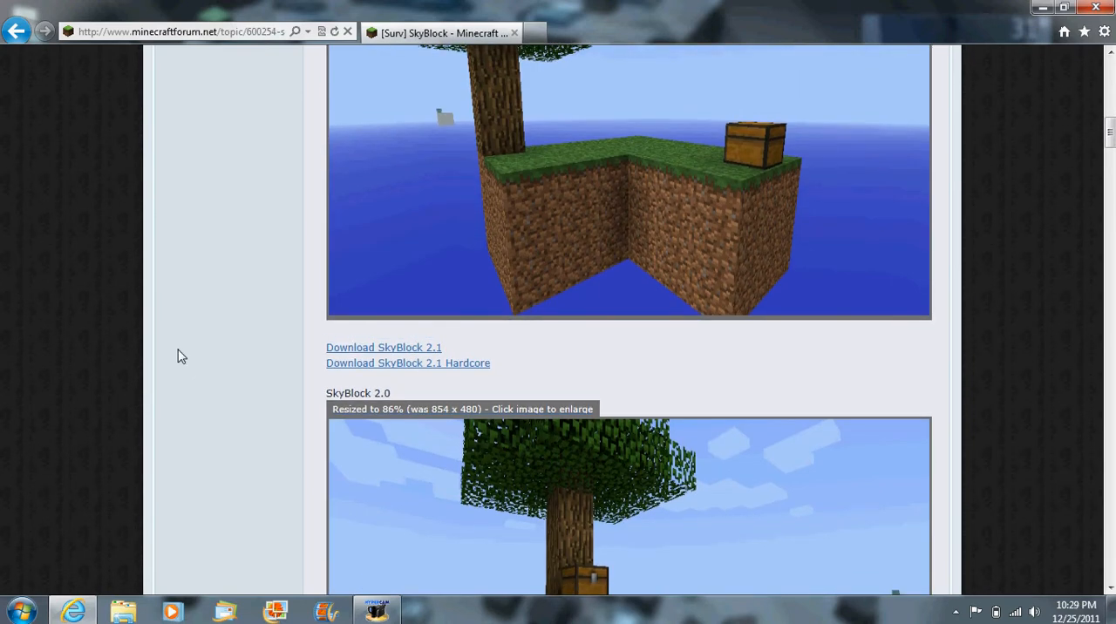
mouse_move(276, 410)
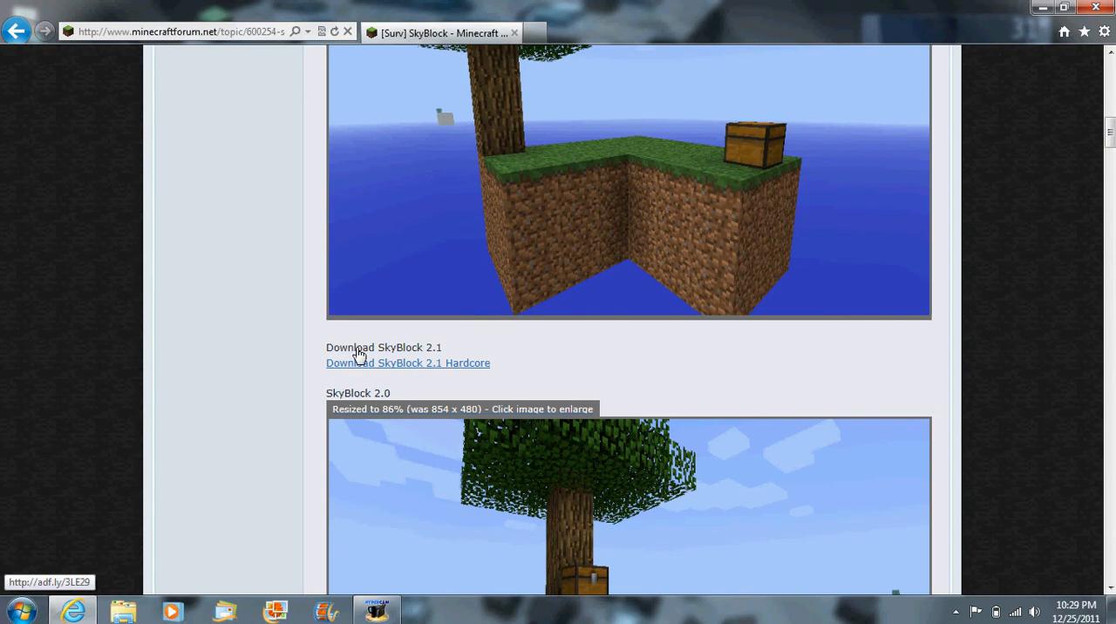
Download SkyBlock2.1.zip (2 MB) from MediaFire, save it, and open its containing folder
left_click(384, 347)
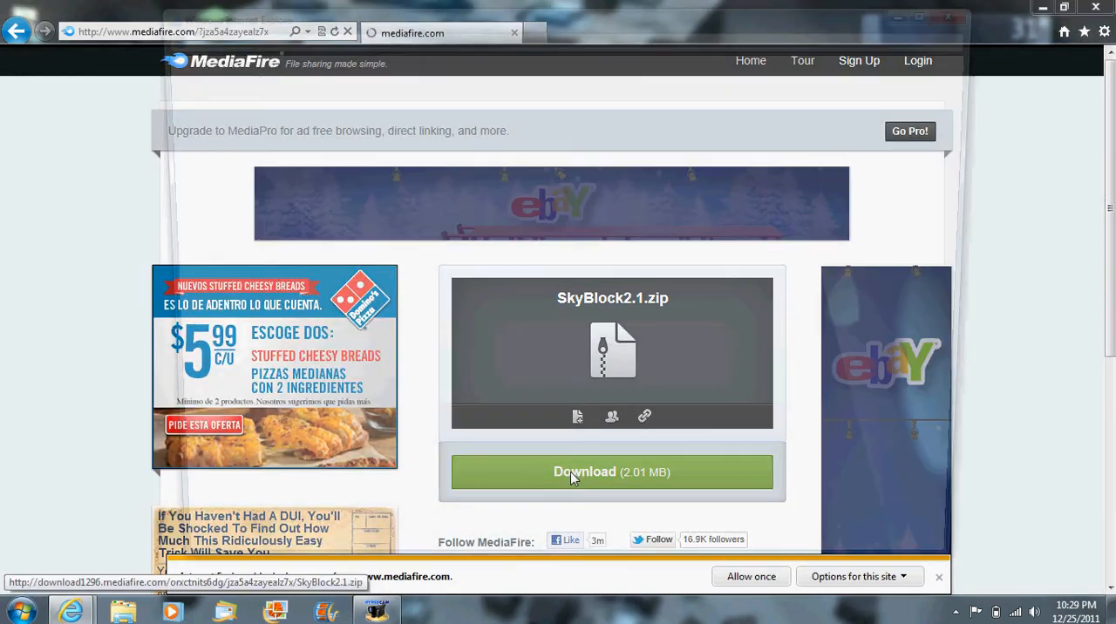
left_click(610, 471)
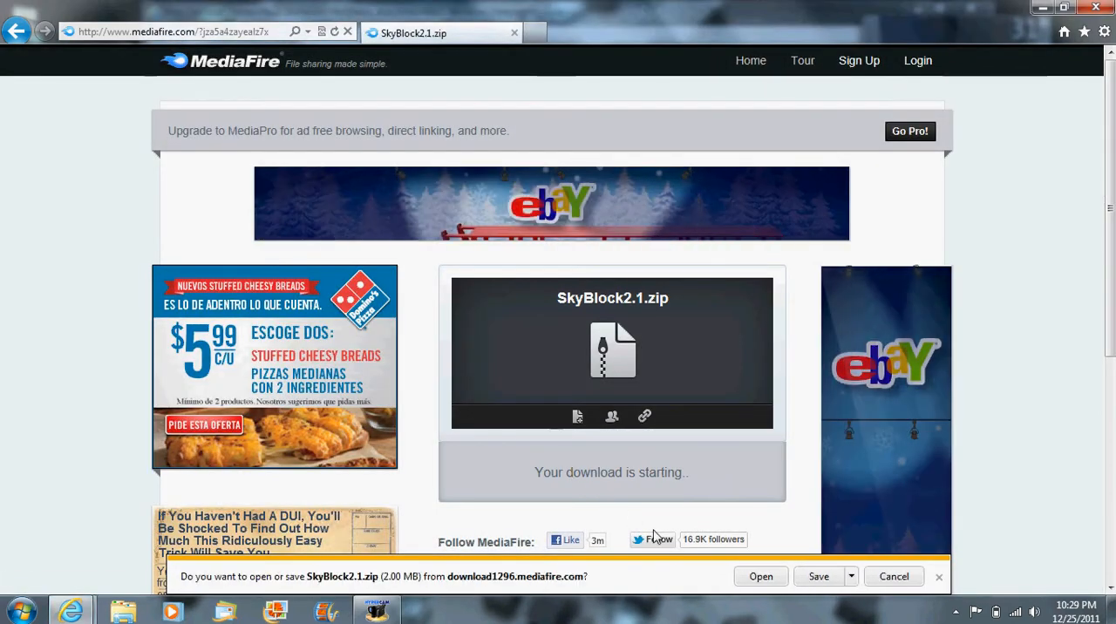
left_click(819, 576)
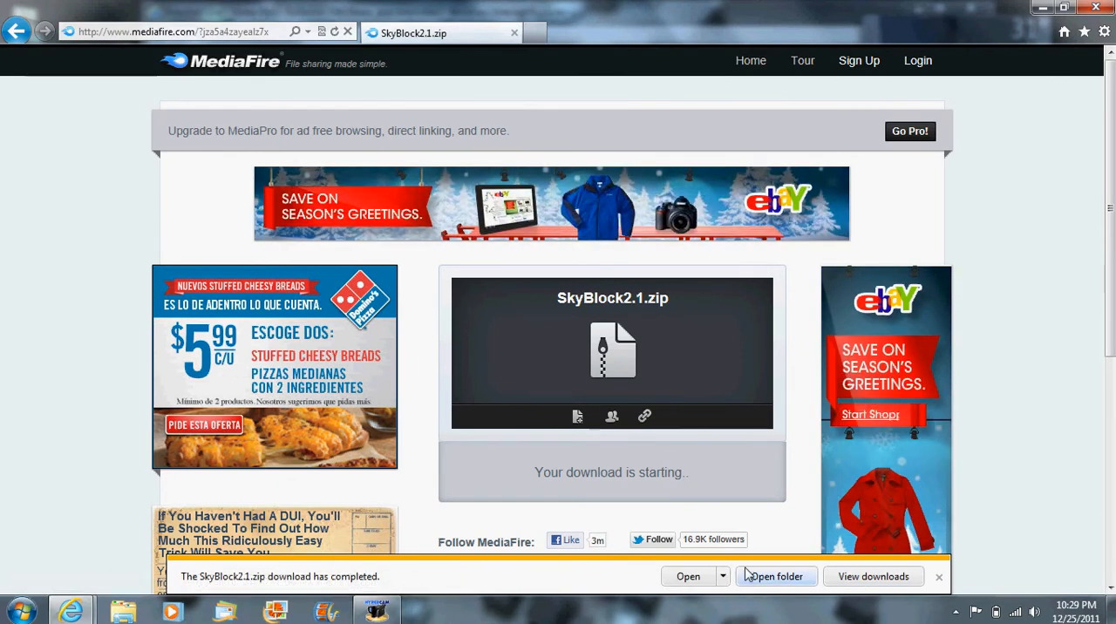
left_click(771, 576)
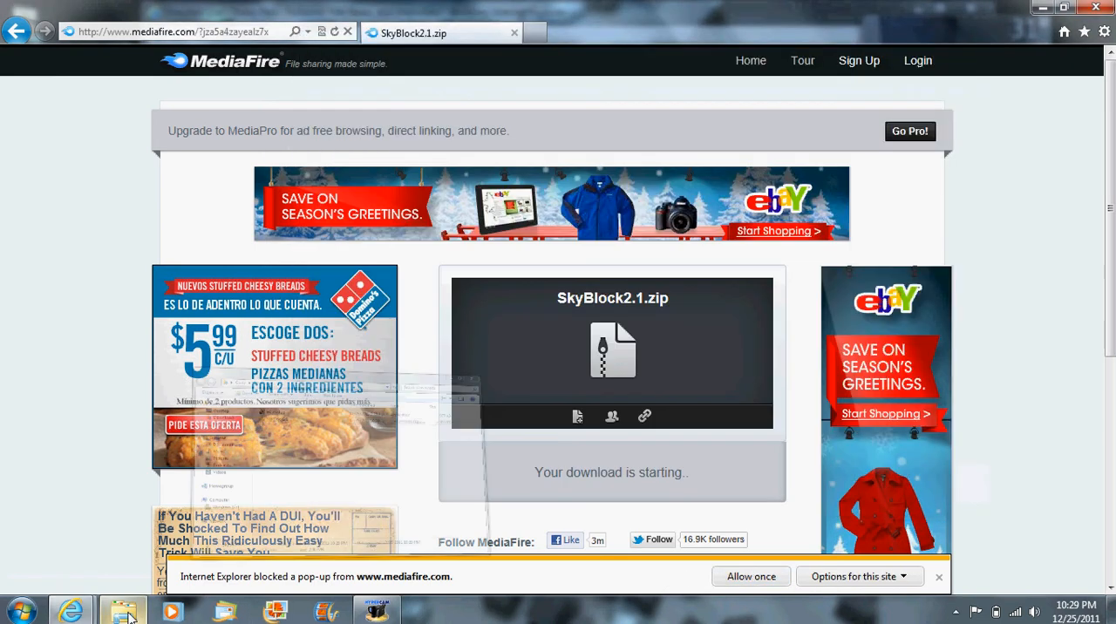
Select the SkyBlock2.1 archive in Downloads and bring up the Start menu
left_click(123, 610)
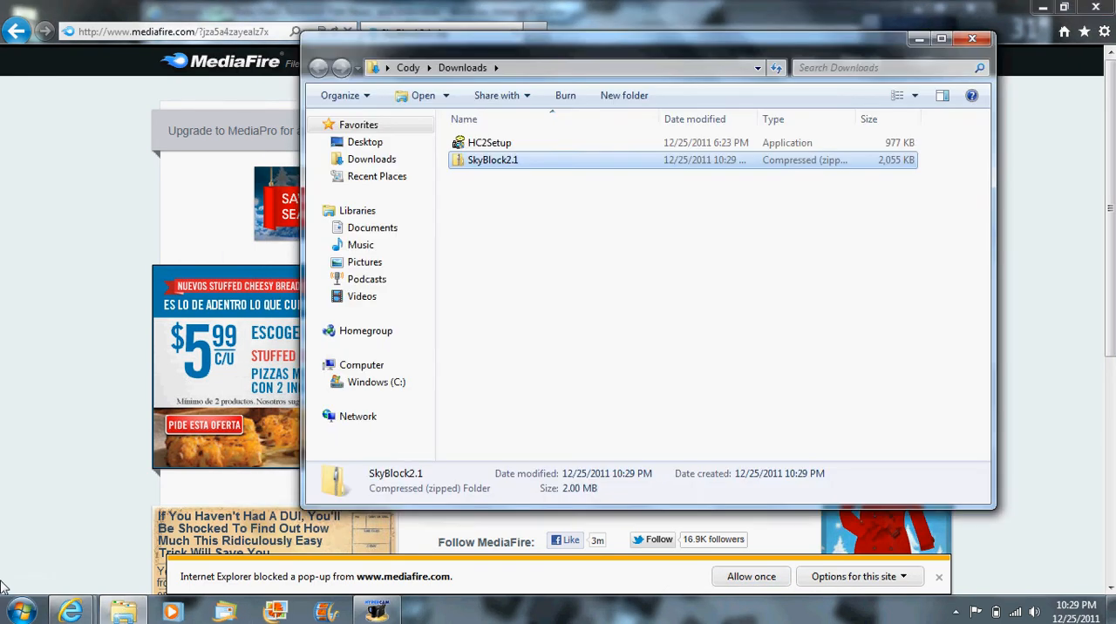
left_click(21, 610)
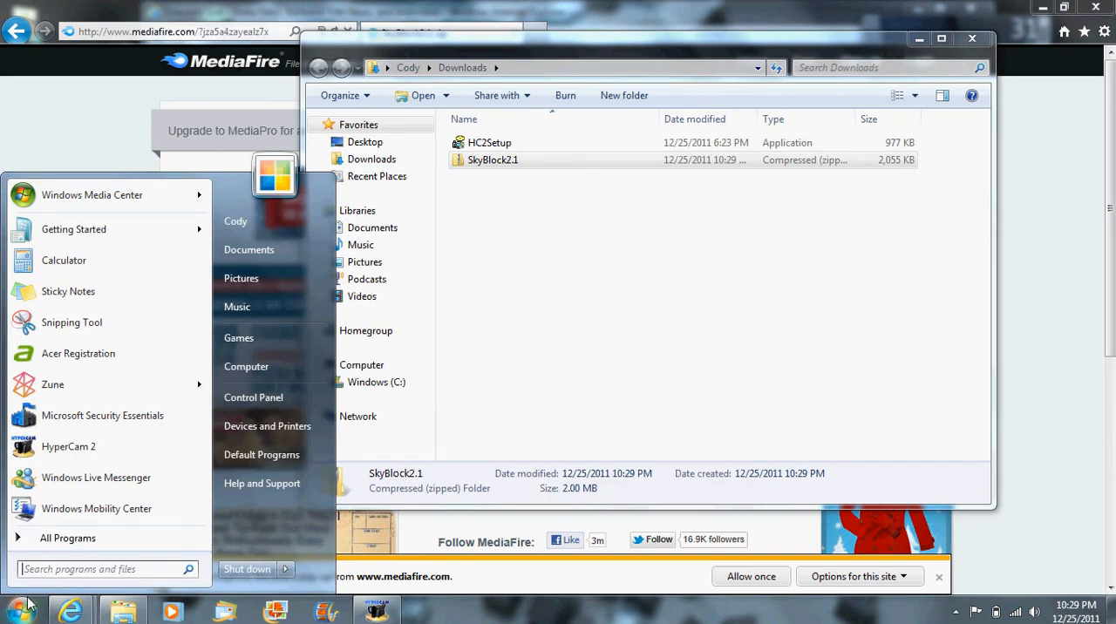
Use Run with %appdata% to open the Roaming folder listing .minecraft
type("r")
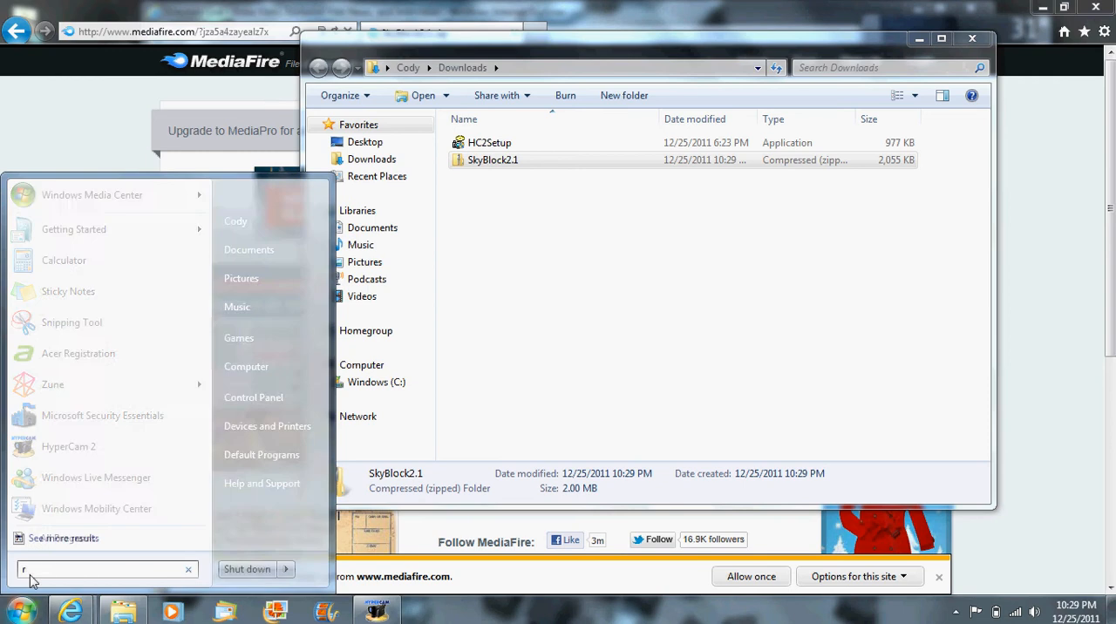
type("un")
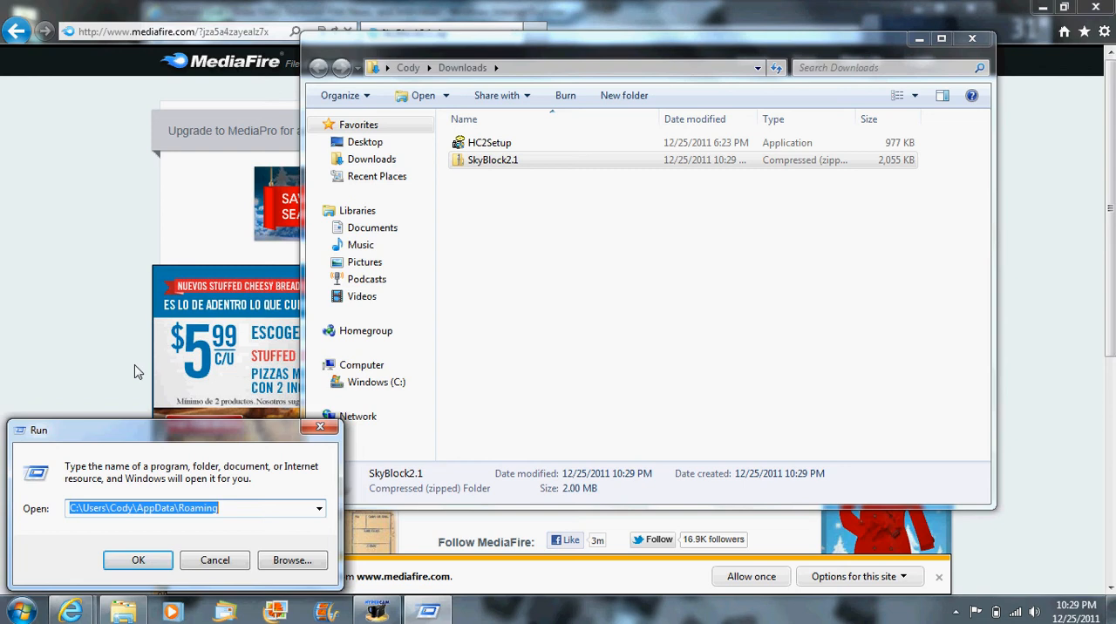
type("%a")
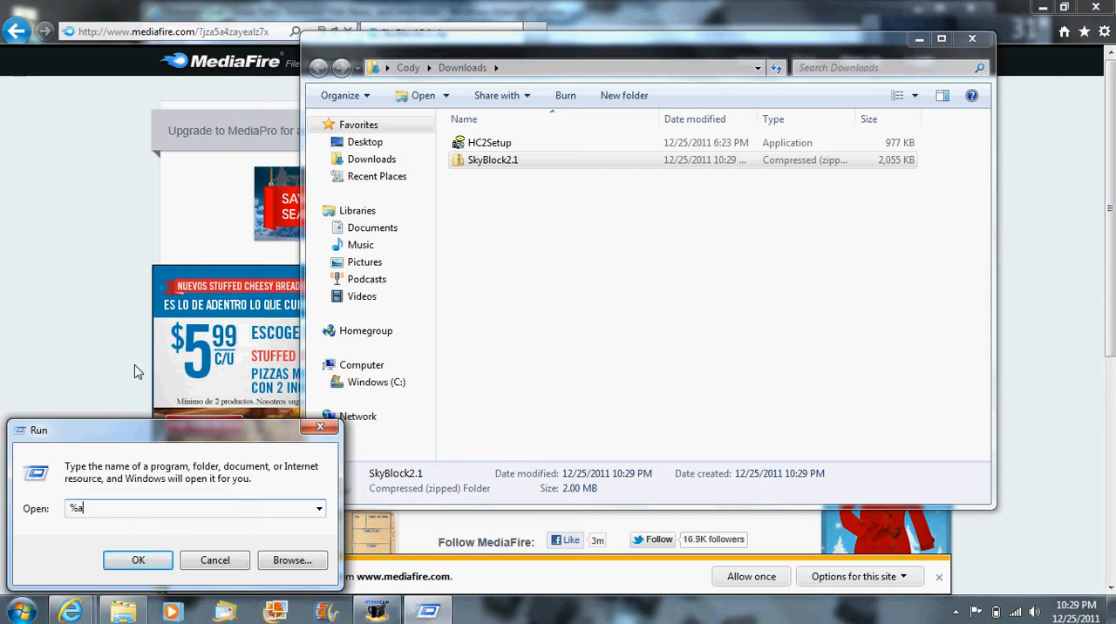
type("ppdata")
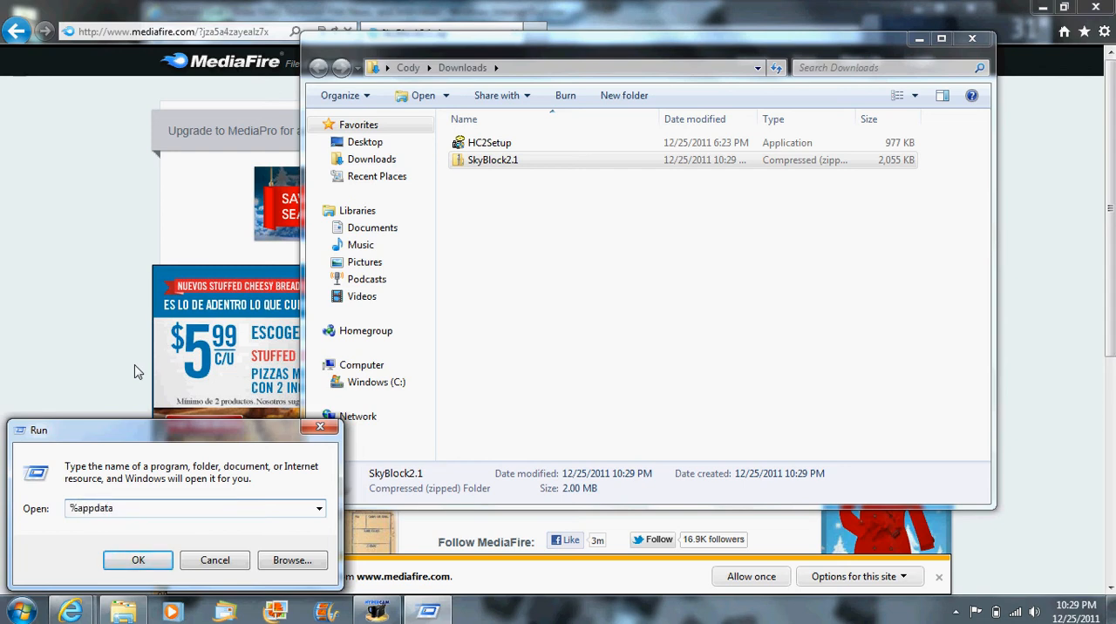
type("%")
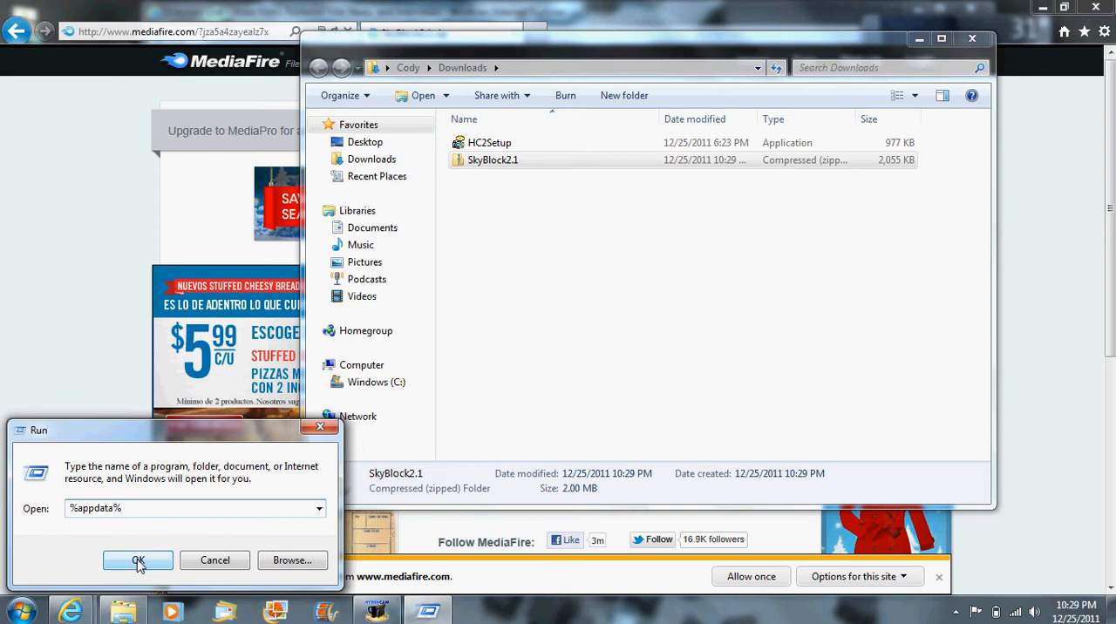
left_click(138, 561)
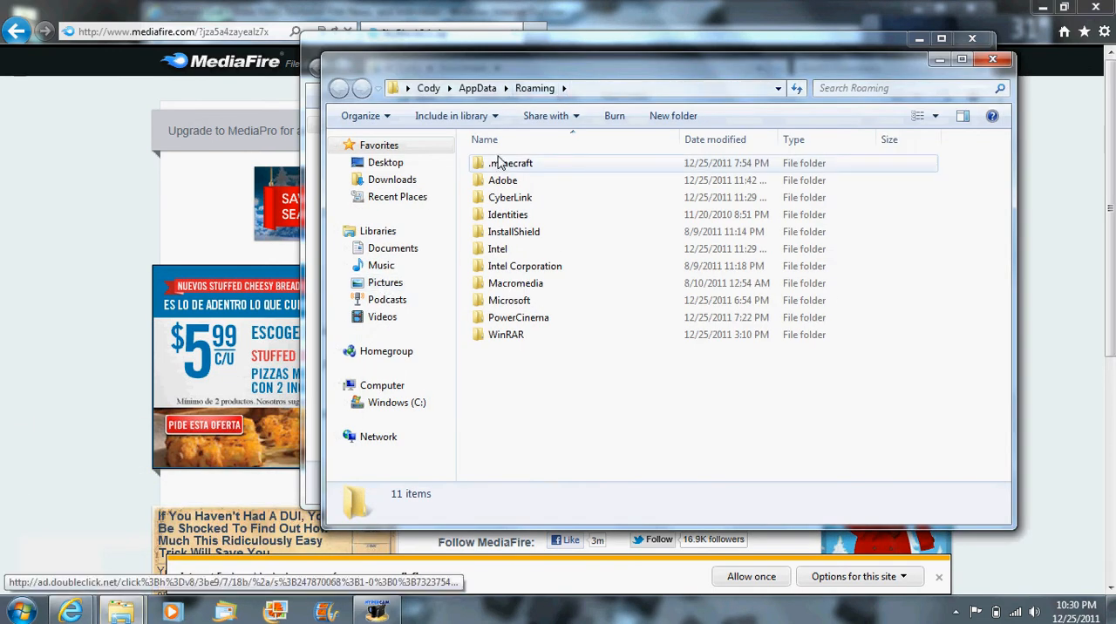
Open .minecraft\saves beside the Downloads window holding SkyBlock2.1
double_click(509, 164)
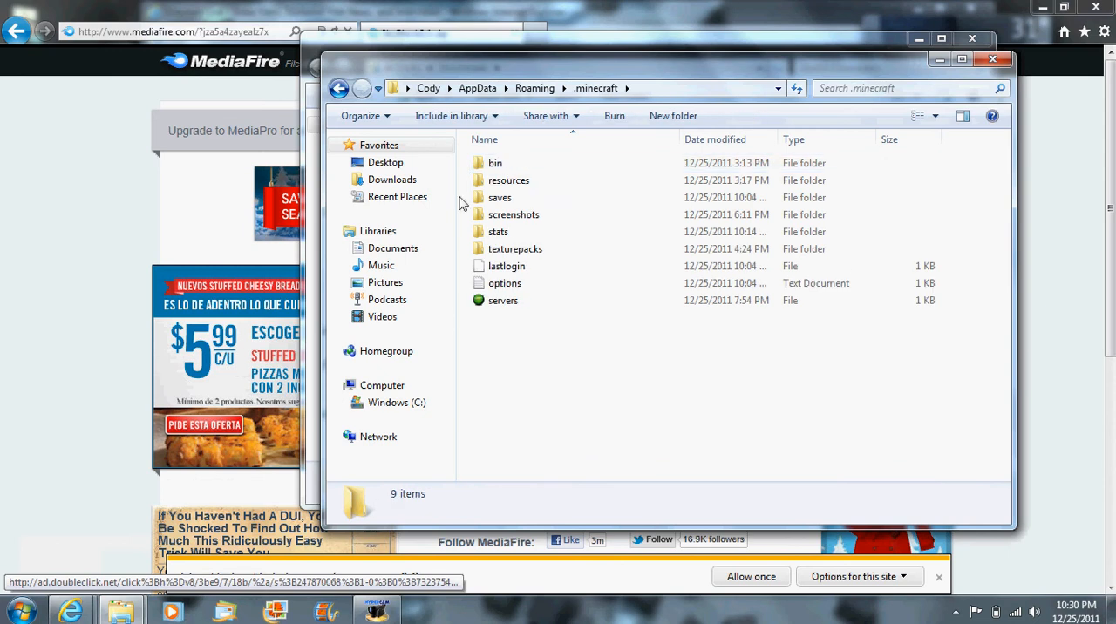
mouse_move(499, 197)
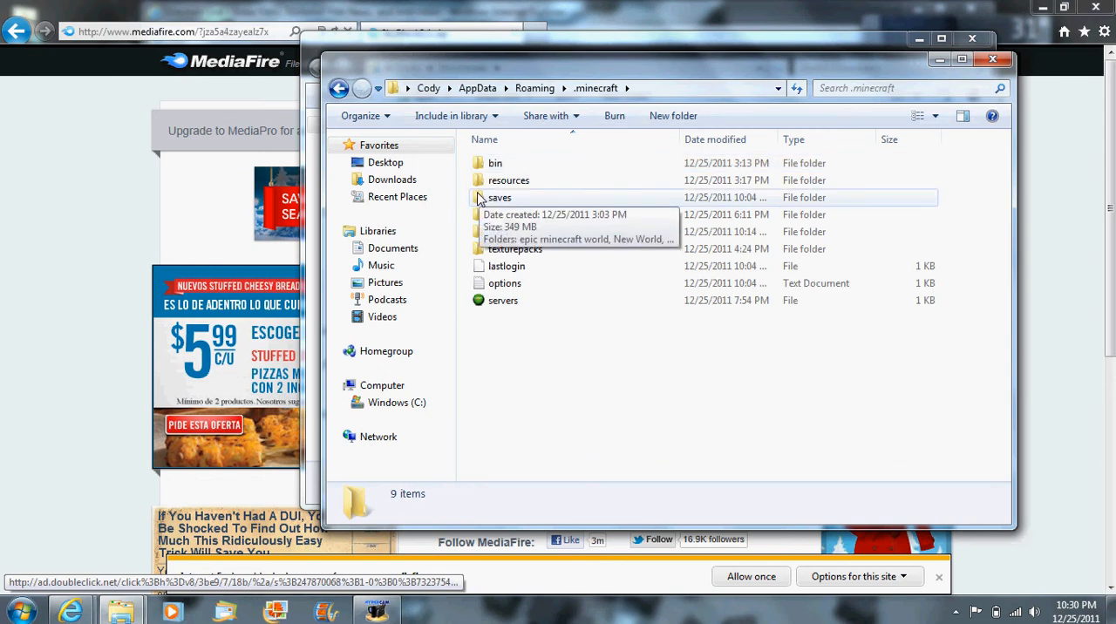
double_click(498, 197)
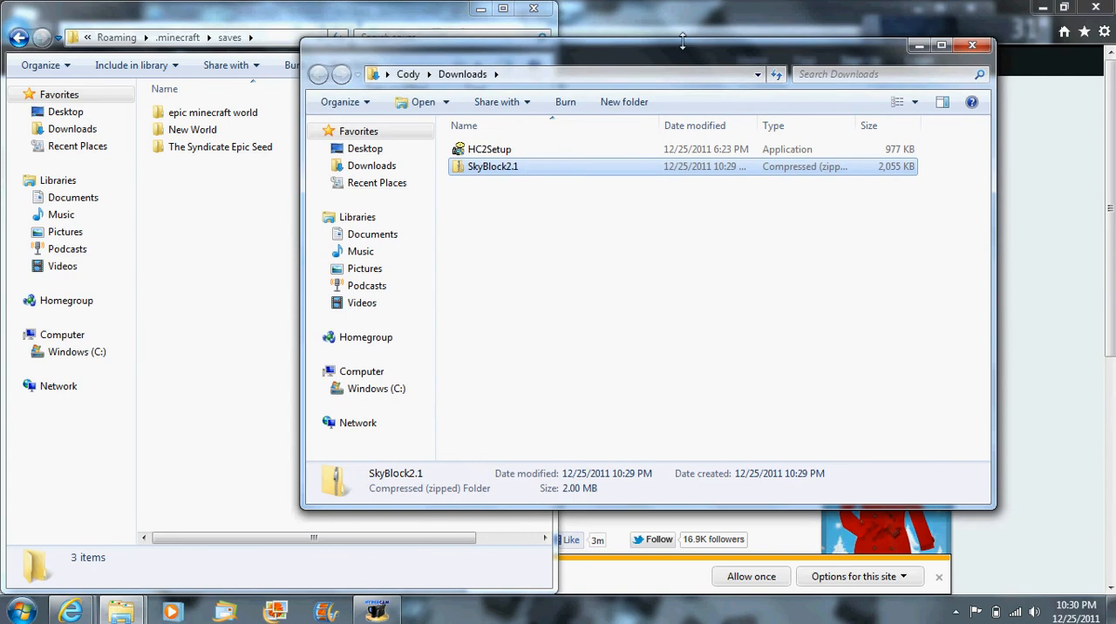
mouse_move(589, 61)
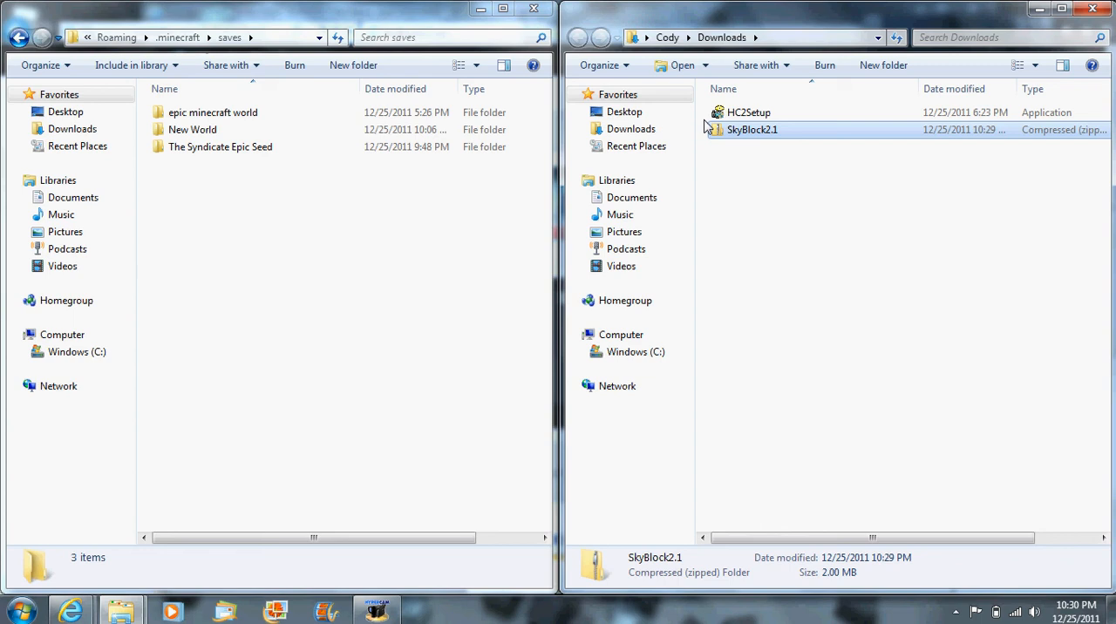
mouse_move(728, 129)
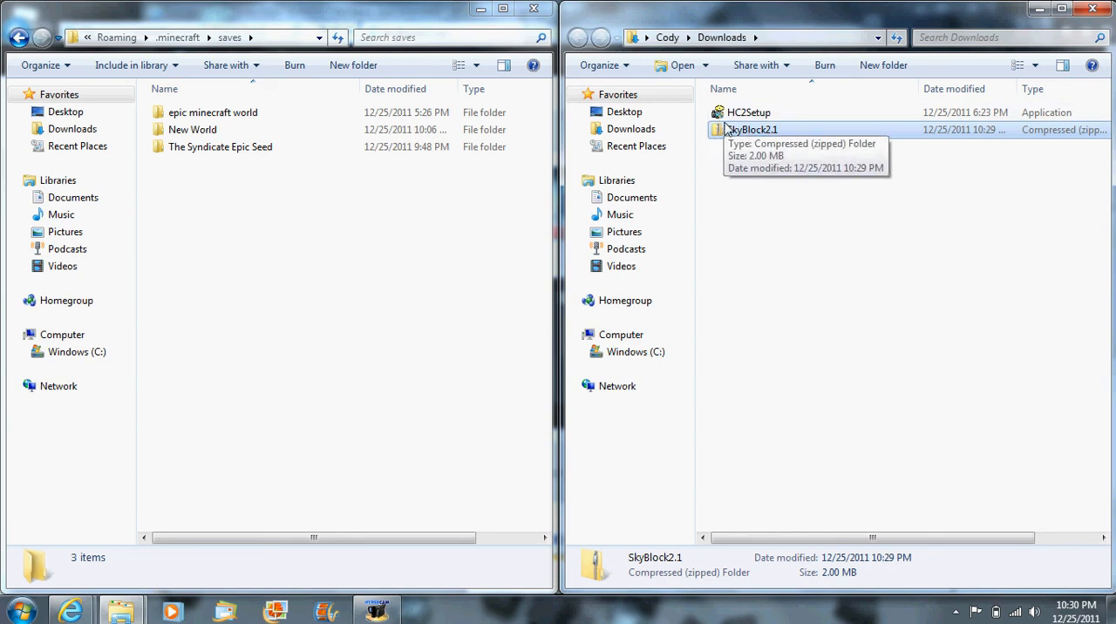
Extract SkyBlock2.1.zip here, producing a SkyBlock2.1 folder in Downloads
right_click(751, 129)
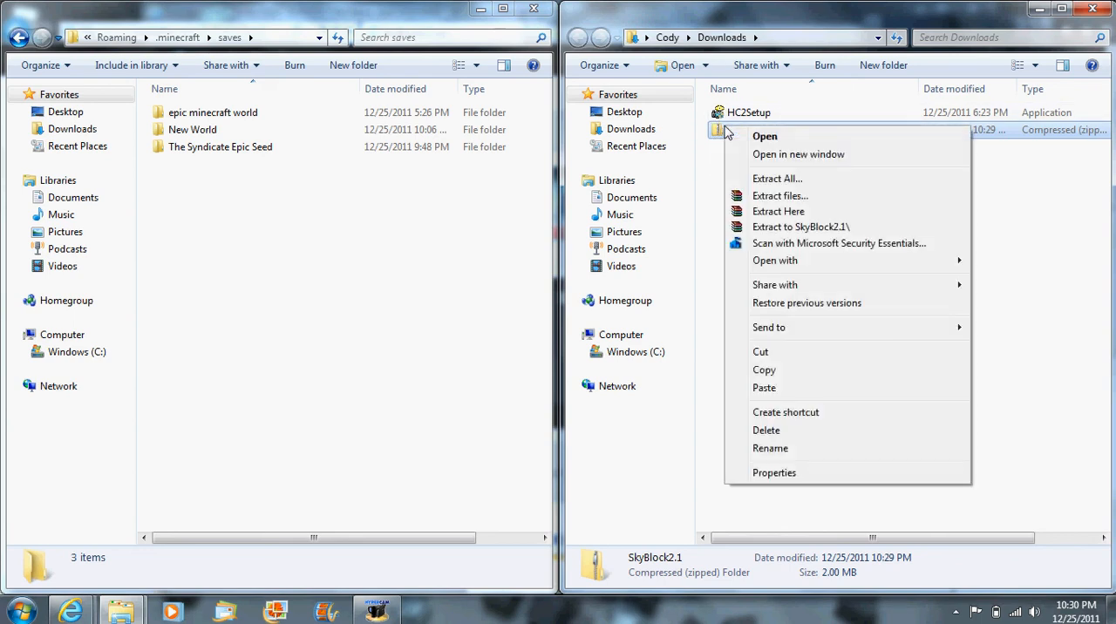
mouse_move(777, 211)
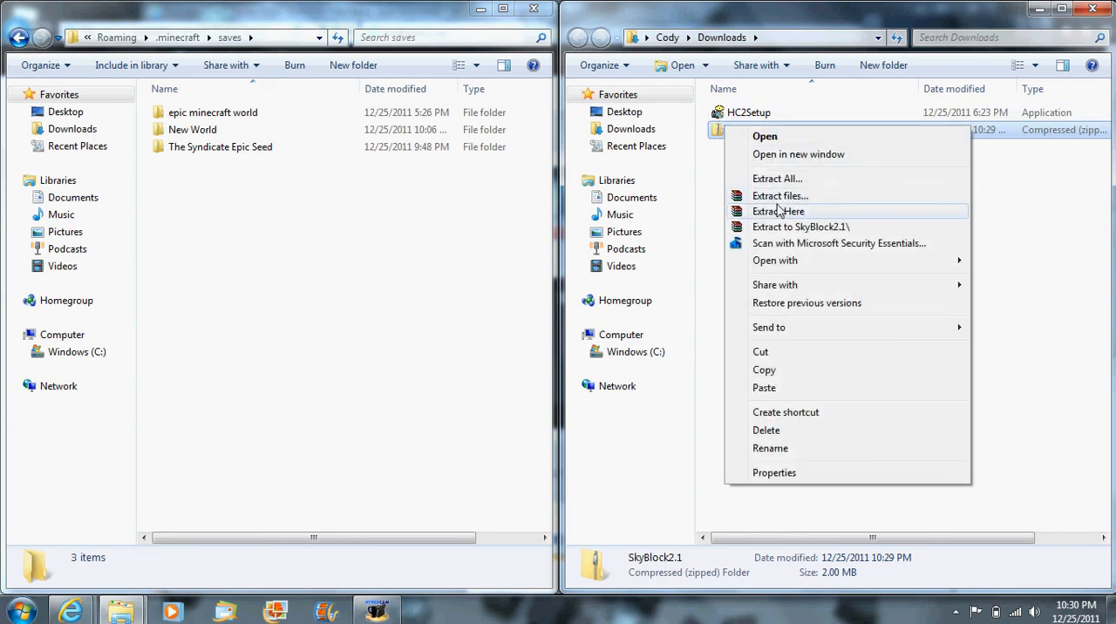
left_click(779, 195)
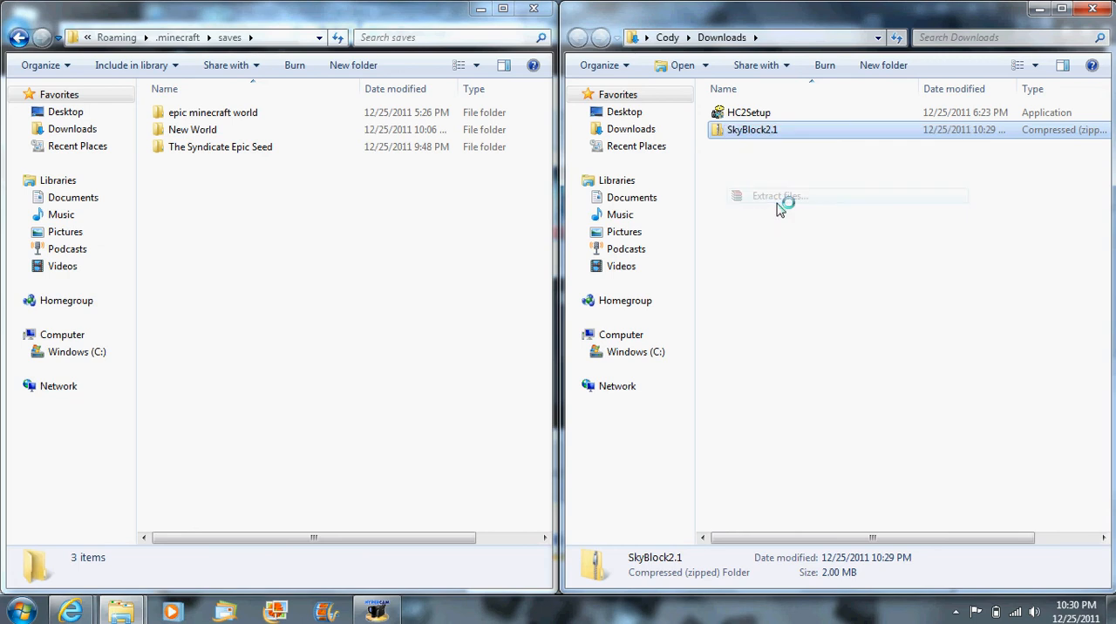
left_click(775, 196)
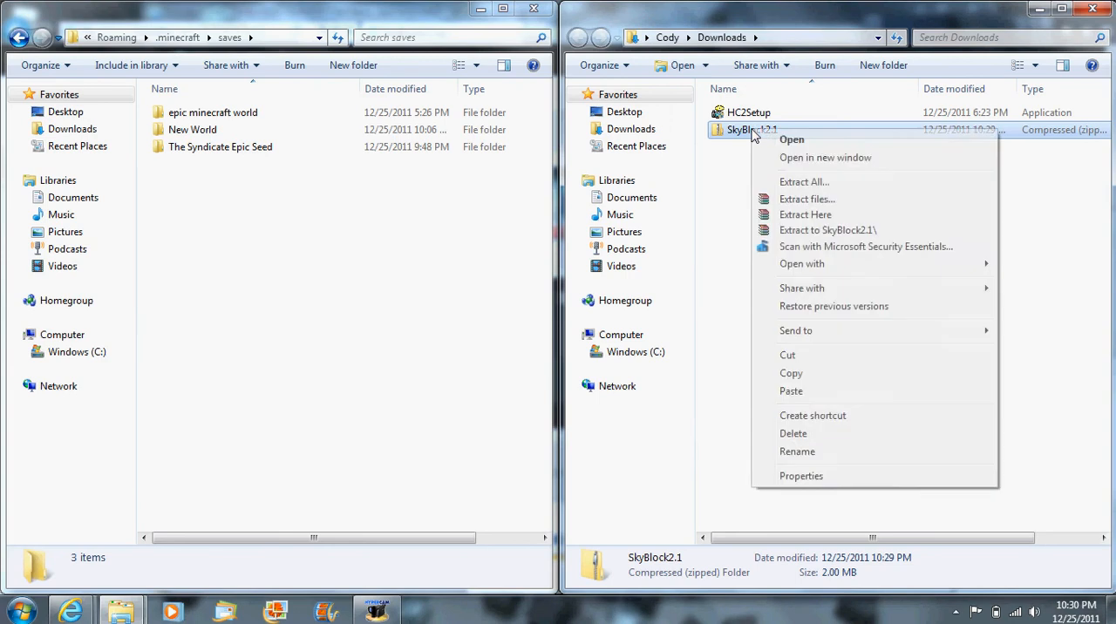
mouse_move(805, 199)
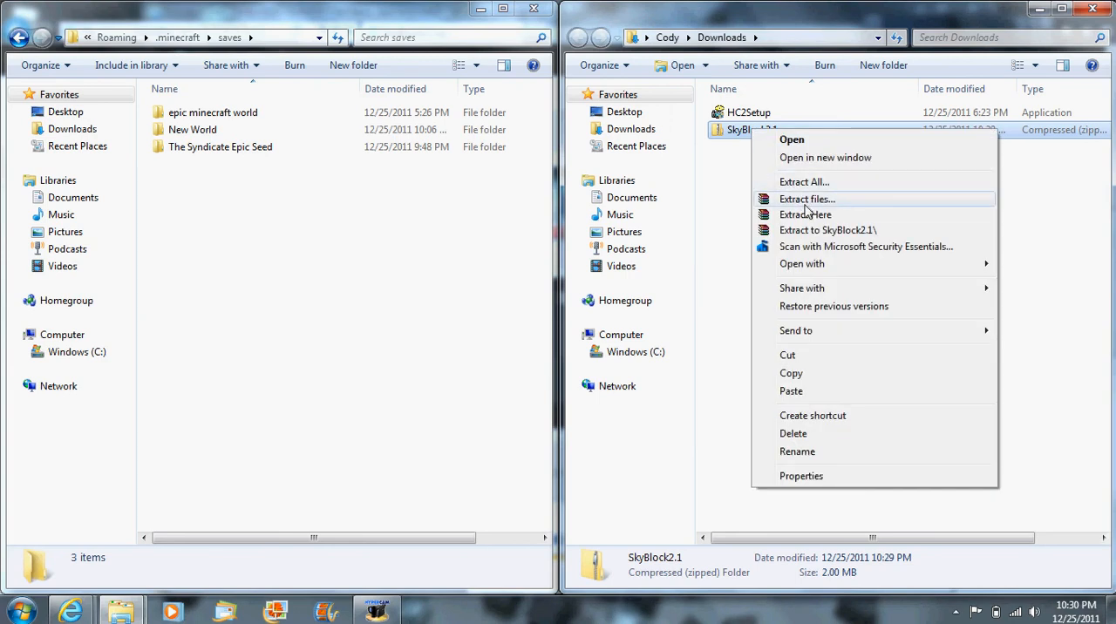
left_click(805, 199)
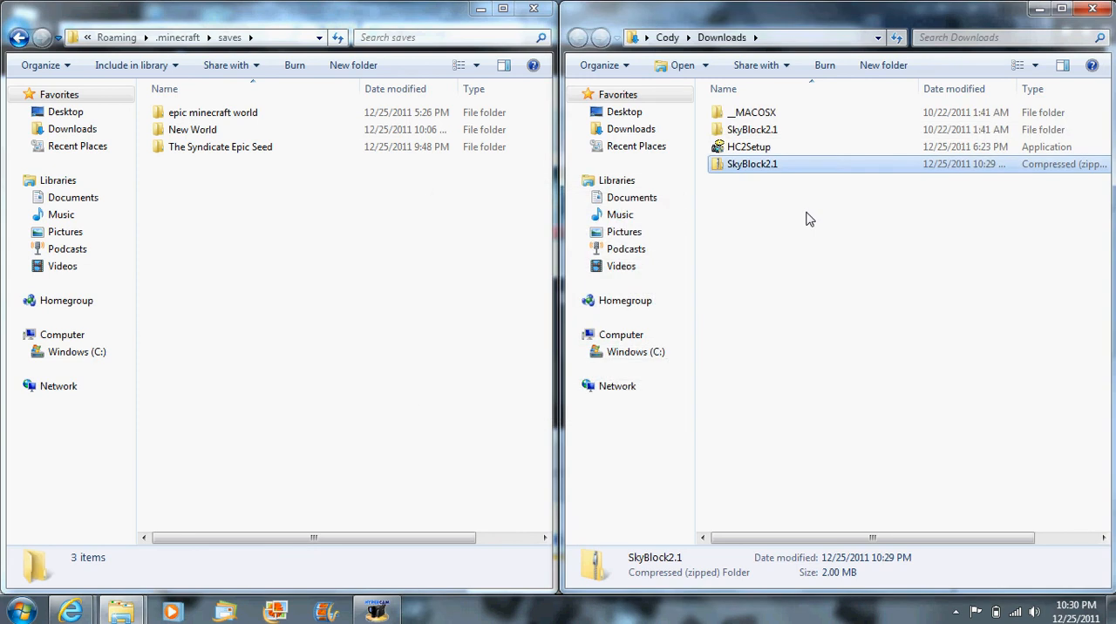
Drag the extracted SkyBlock2.1 folder into the .minecraft saves folder
left_click(752, 129)
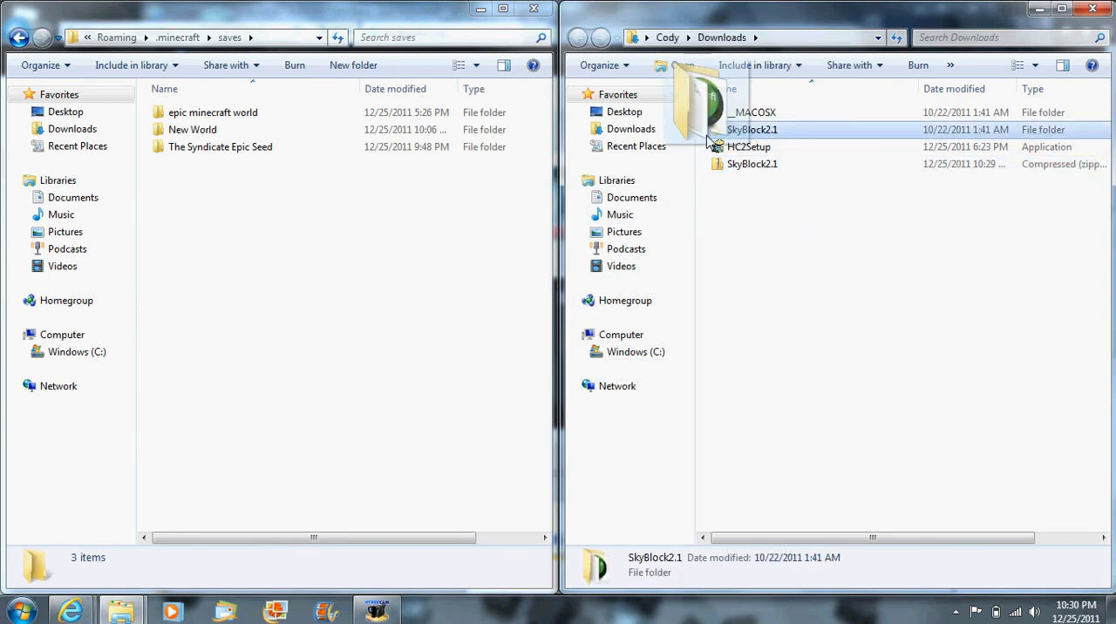
left_click_drag(752, 129, 296, 183)
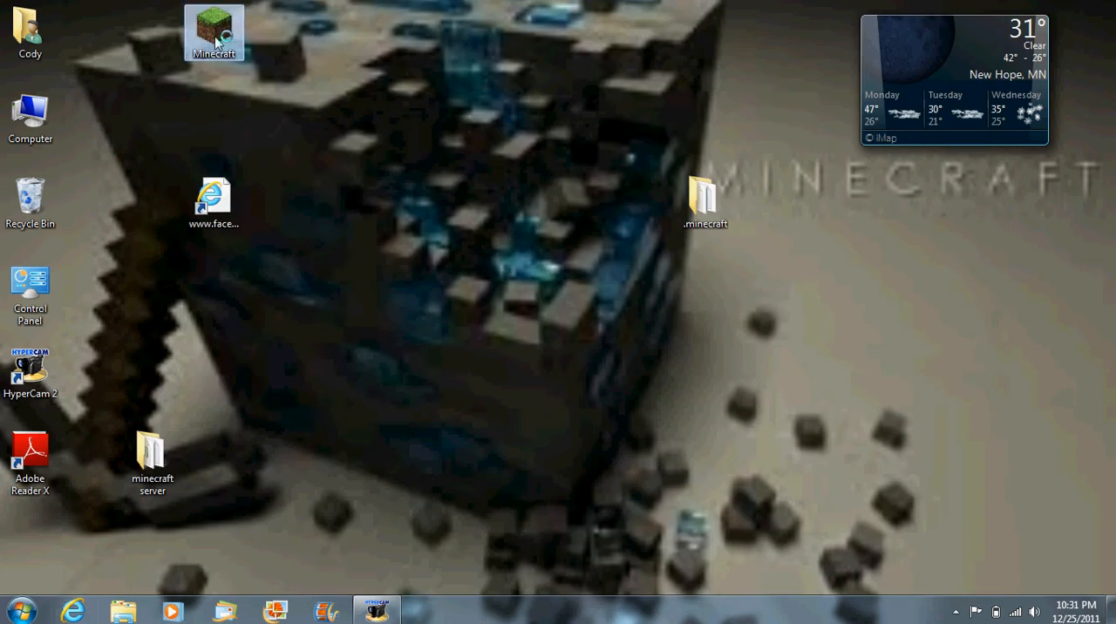
mouse_move(214, 33)
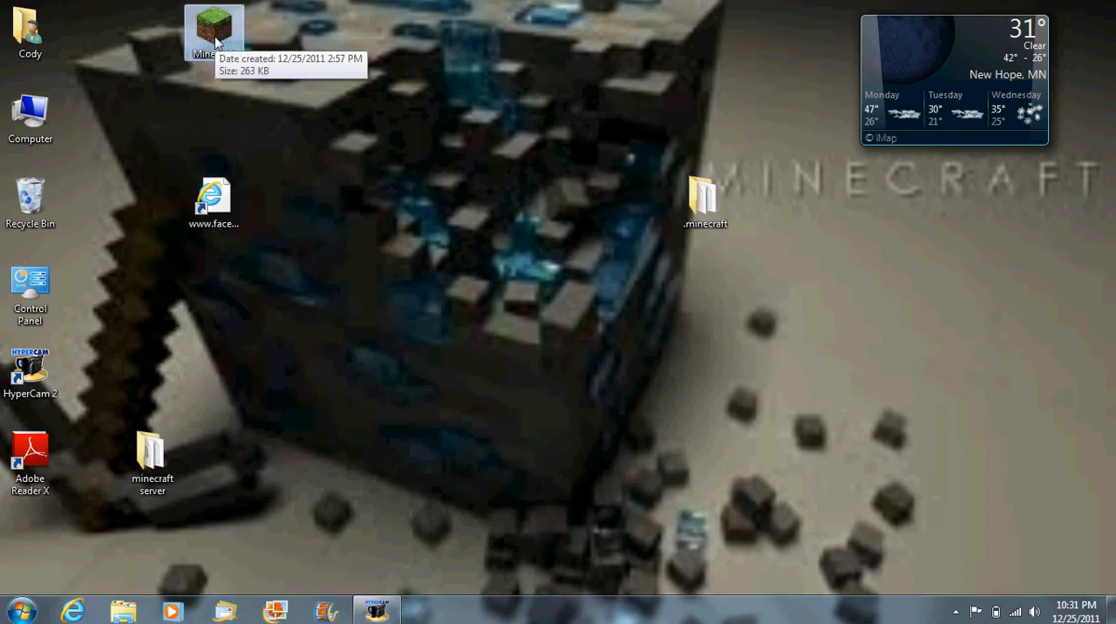
mouse_move(244, 159)
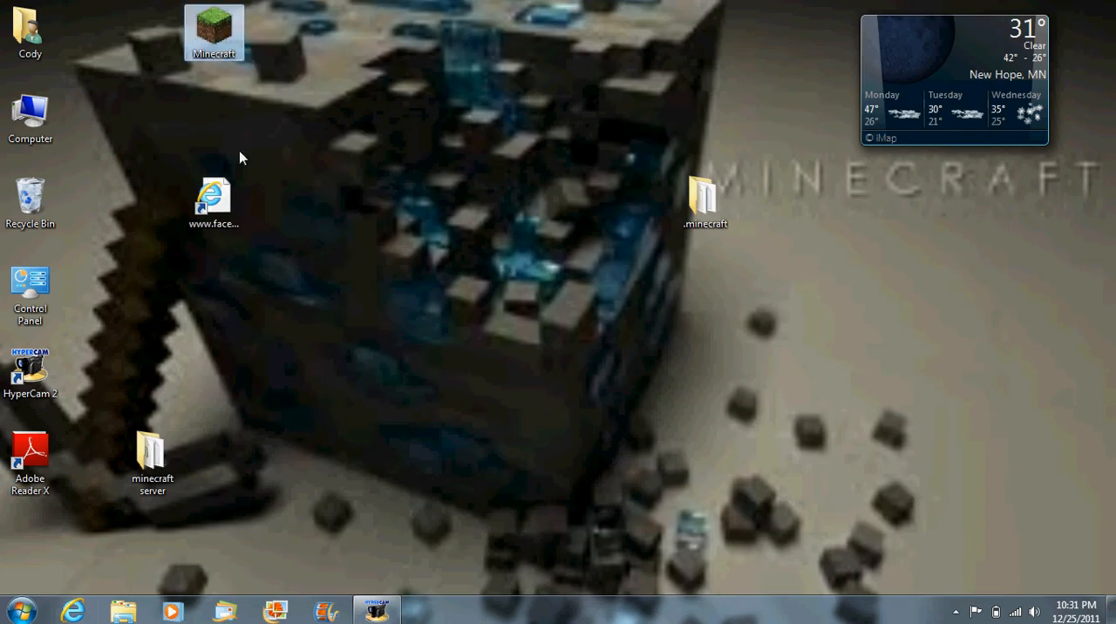
mouse_move(418, 206)
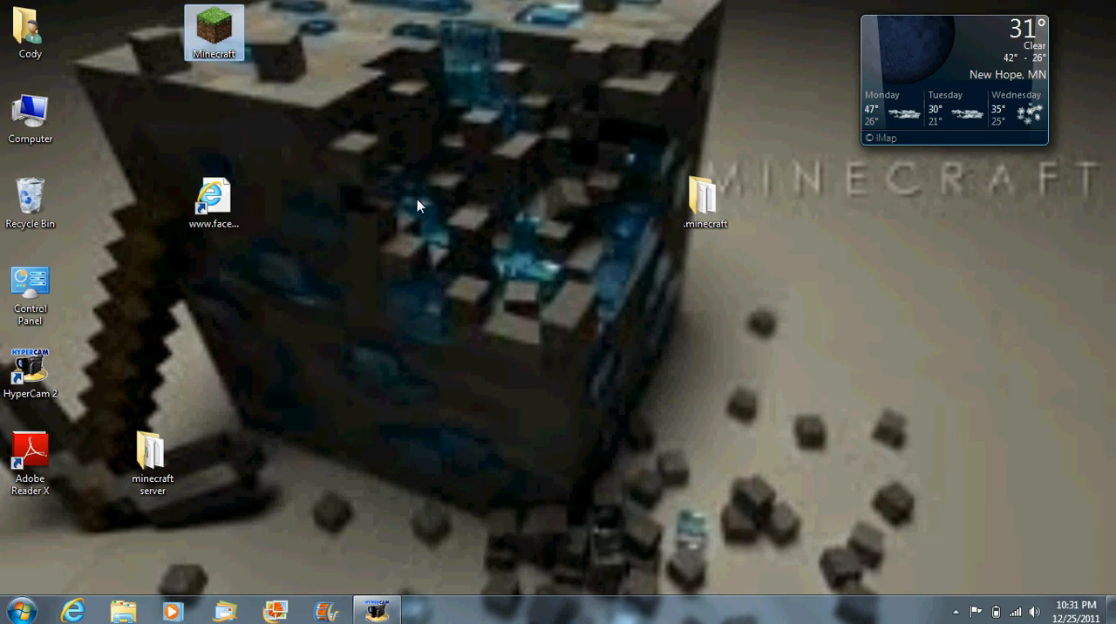
Launch Minecraft from the desktop shortcut and log in to reach the title menu
double_click(212, 33)
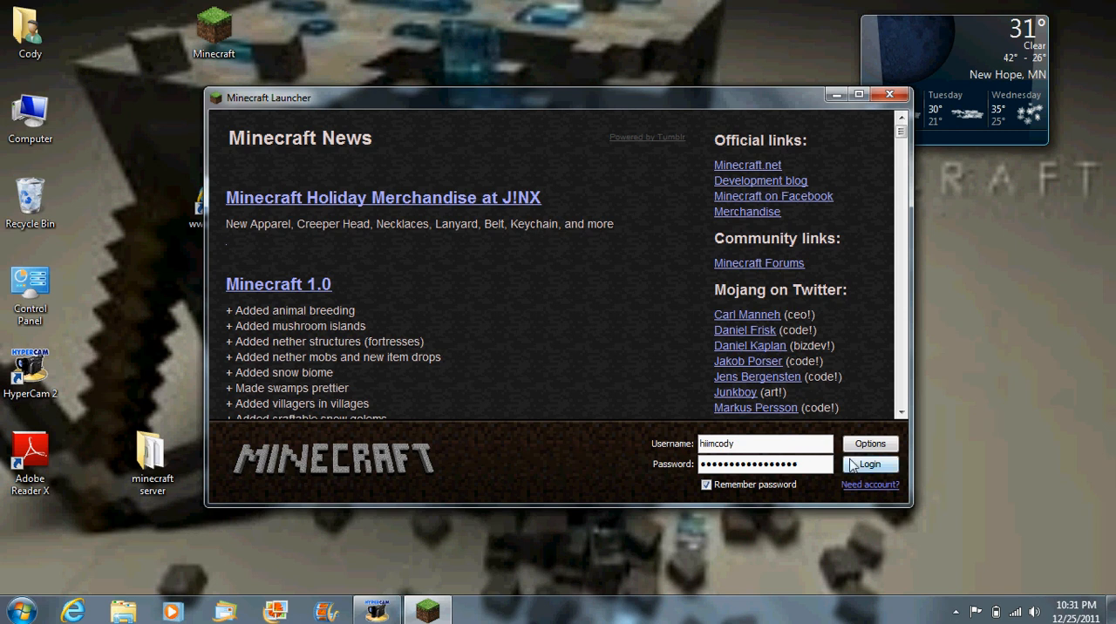
left_click(868, 464)
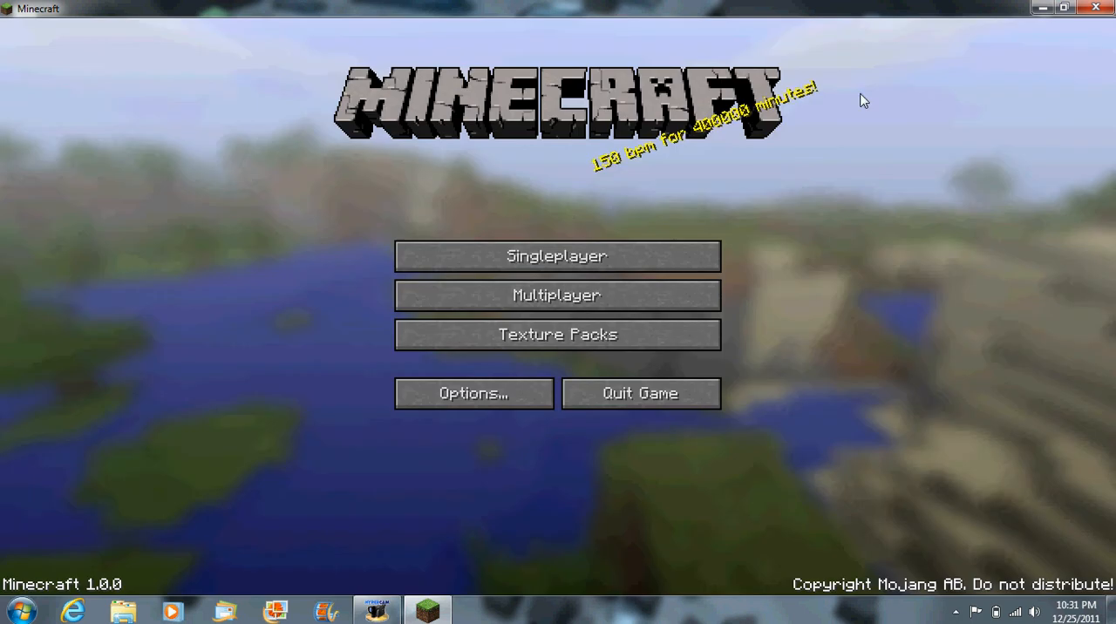
mouse_move(556, 255)
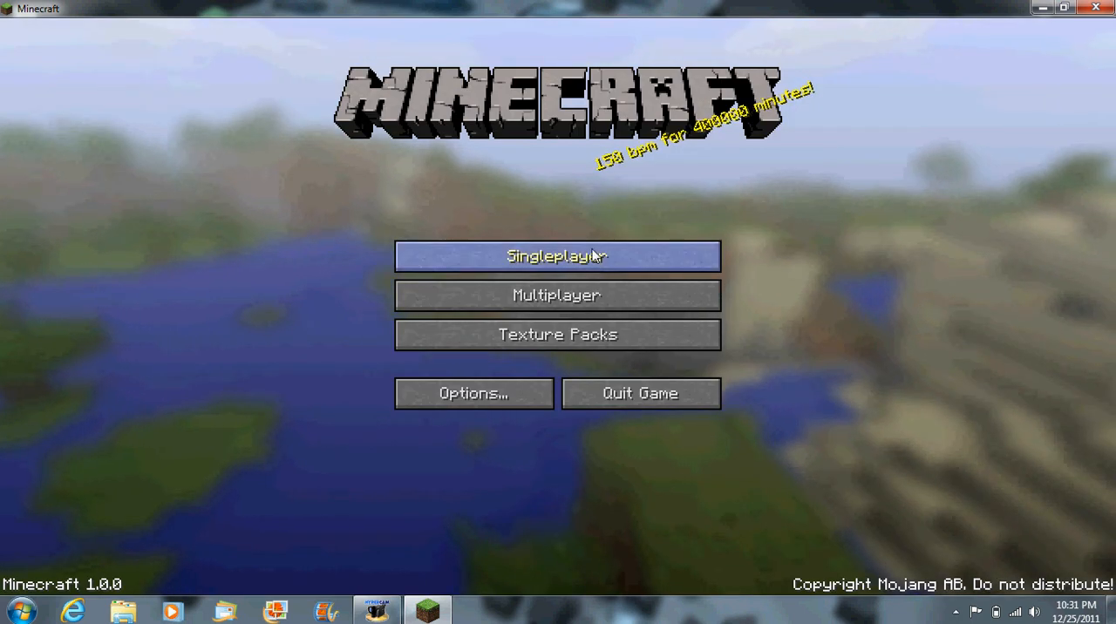
Open Singleplayer and load the SkyBlock2.1 world onto the island
left_click(557, 255)
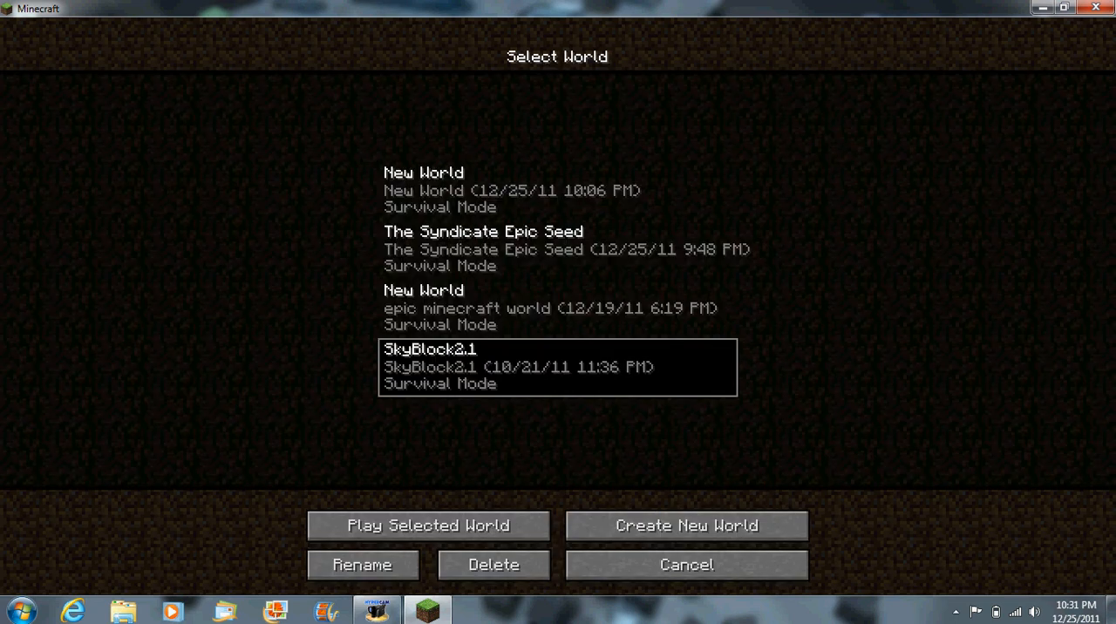
left_click(427, 525)
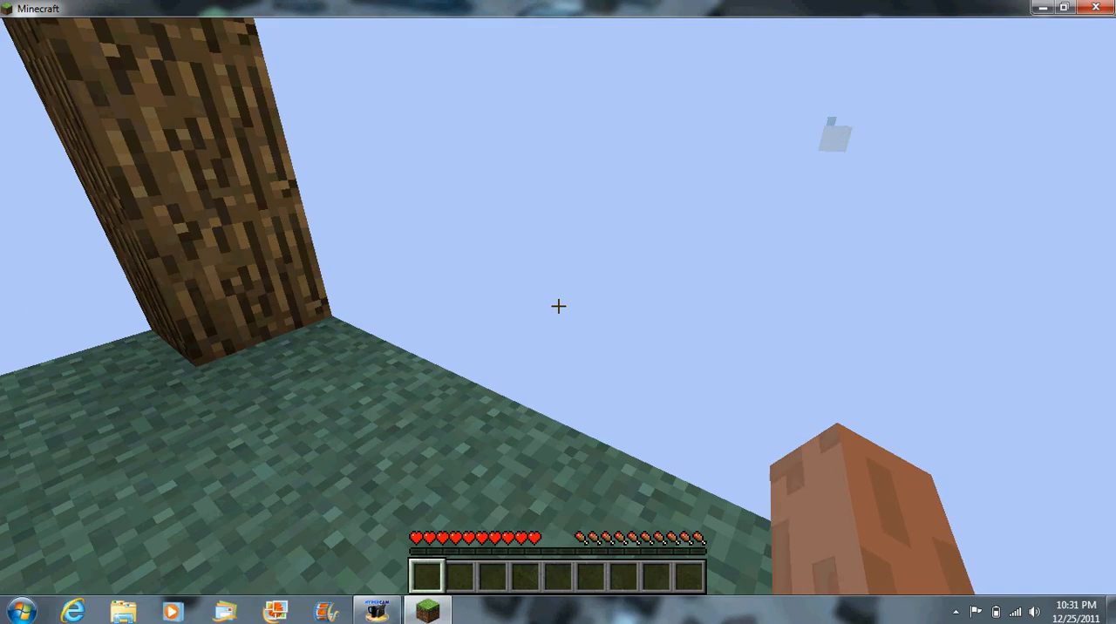
mouse_move(558, 307)
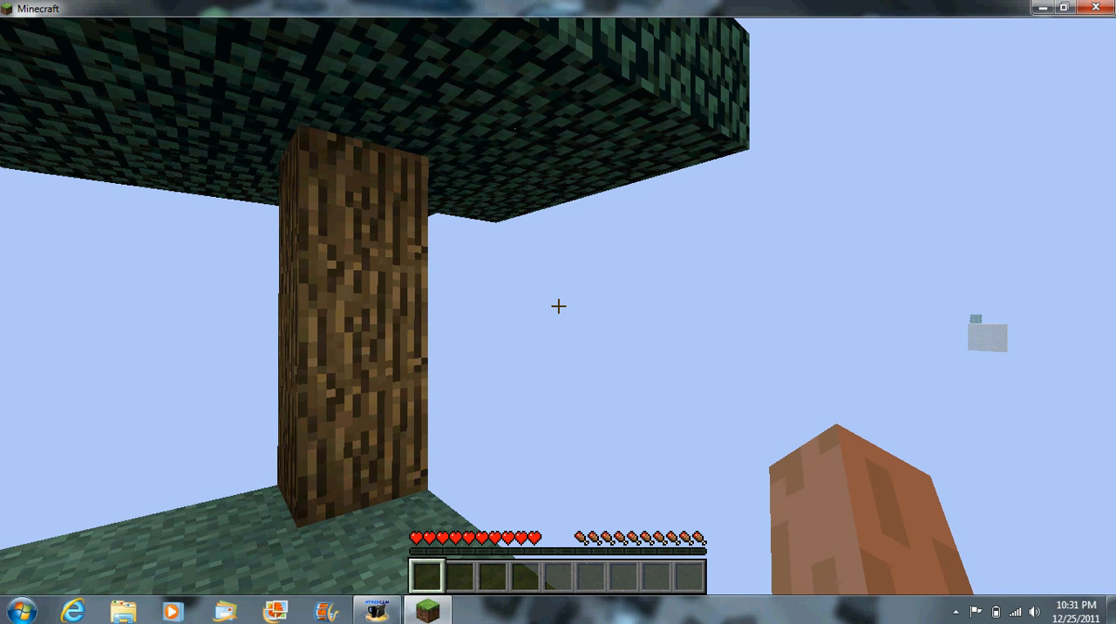
mouse_move(558, 307)
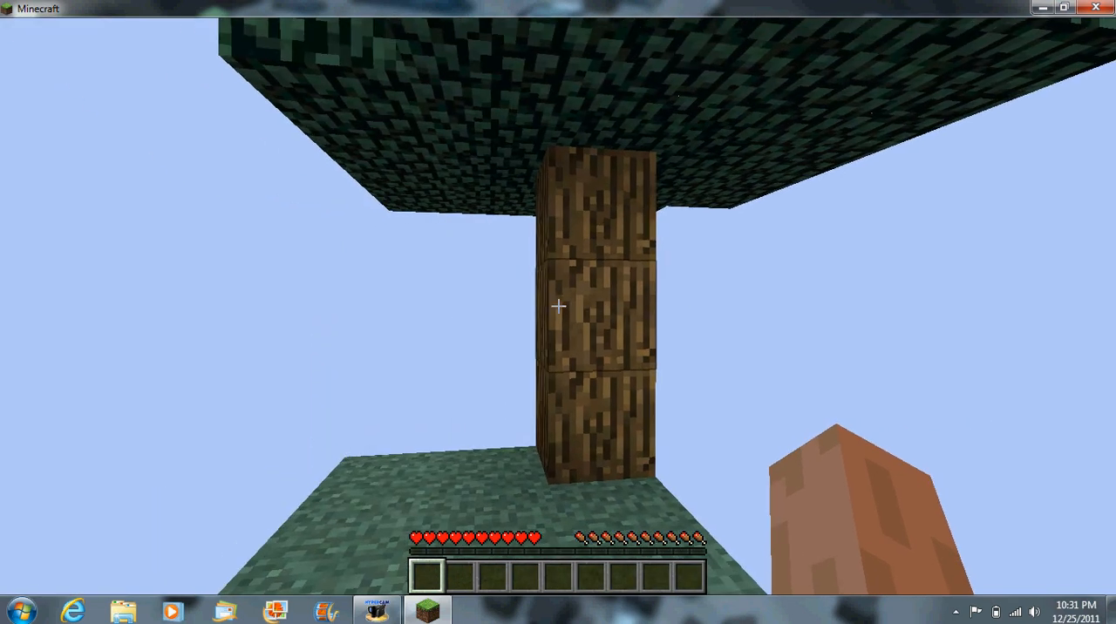